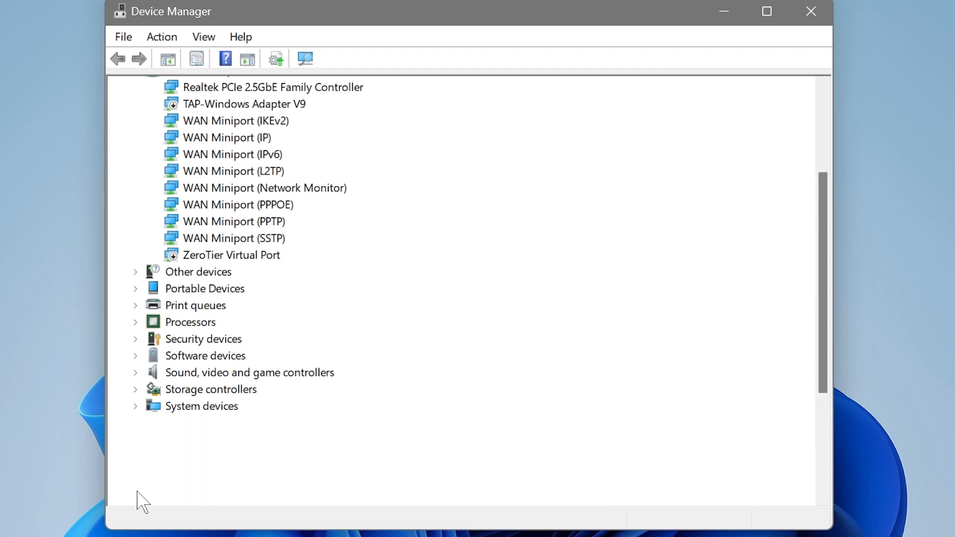
Expand Universal Serial Bus controllers to reveal the USB Mass Storage Device
{"action": "left_click", "coordinate": [237, 455]}
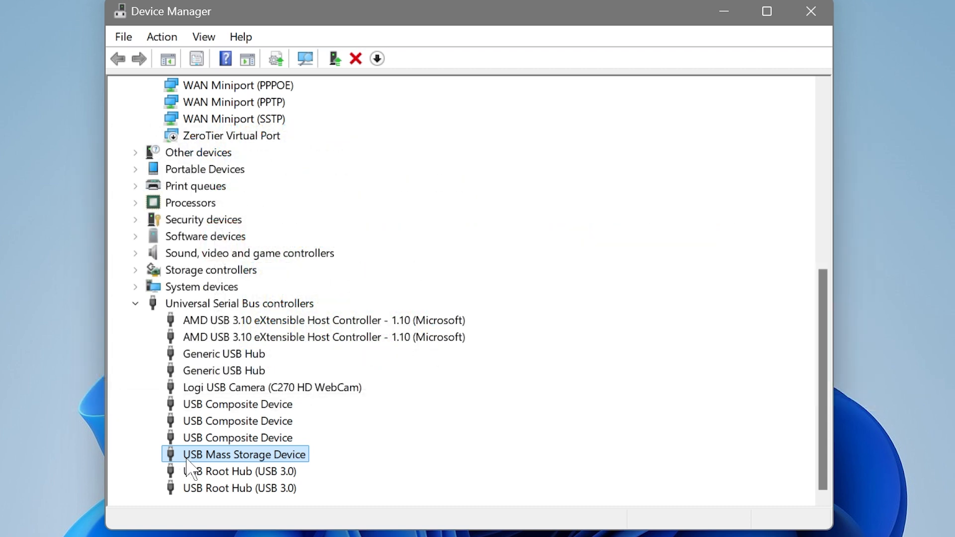
{"action": "mouse_move", "coordinate": [221, 477]}
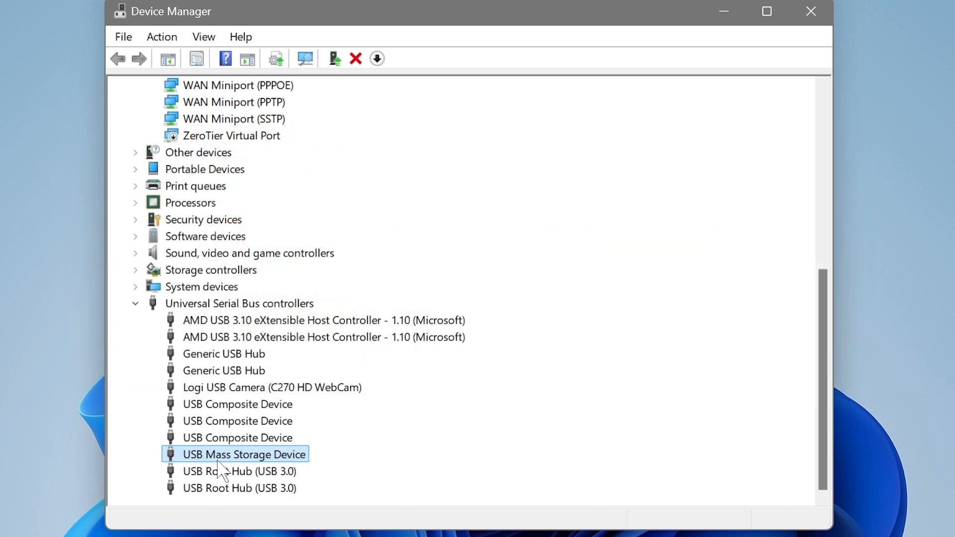
{"action": "mouse_move", "coordinate": [226, 474]}
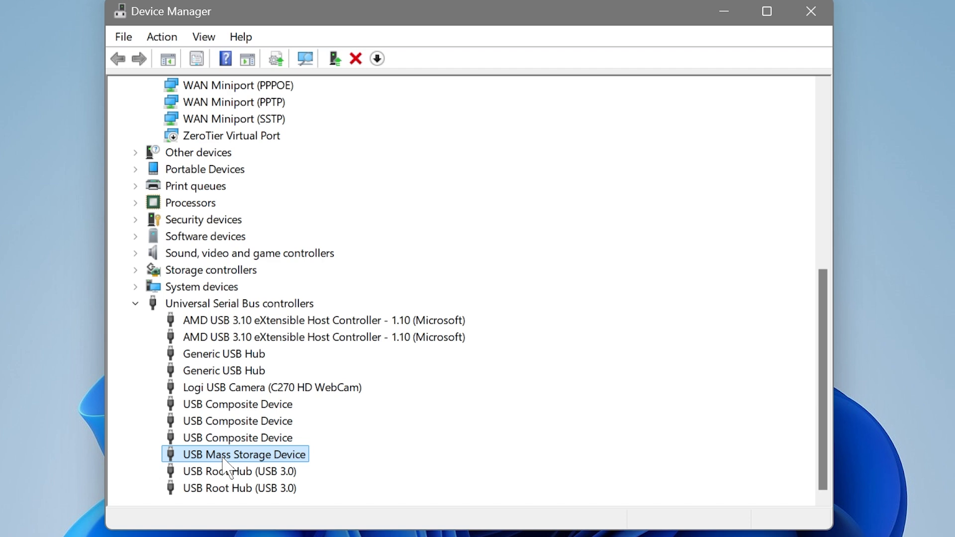
Copy the USB Mass Storage Device's instance path from its Details properties
{"action": "double_click", "coordinate": [235, 454]}
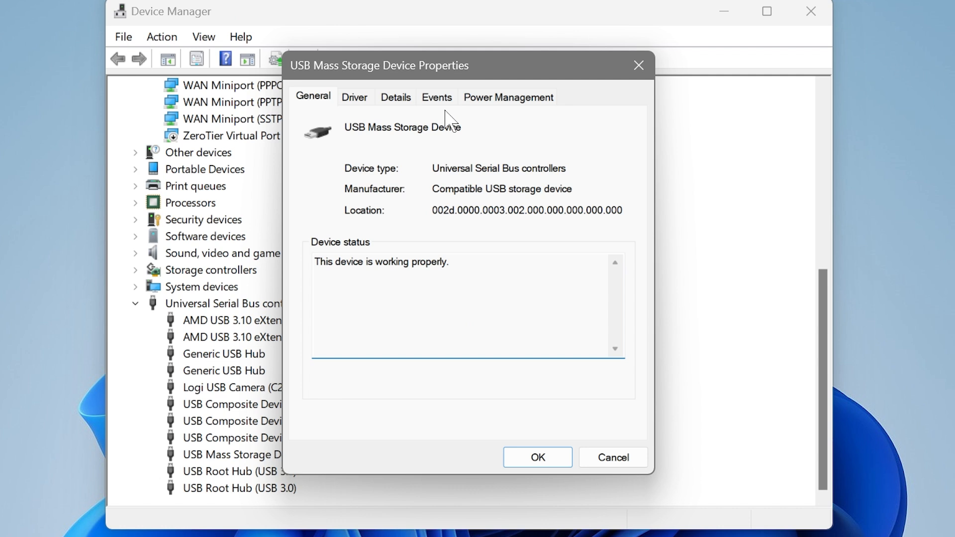
{"action": "left_click", "coordinate": [396, 98]}
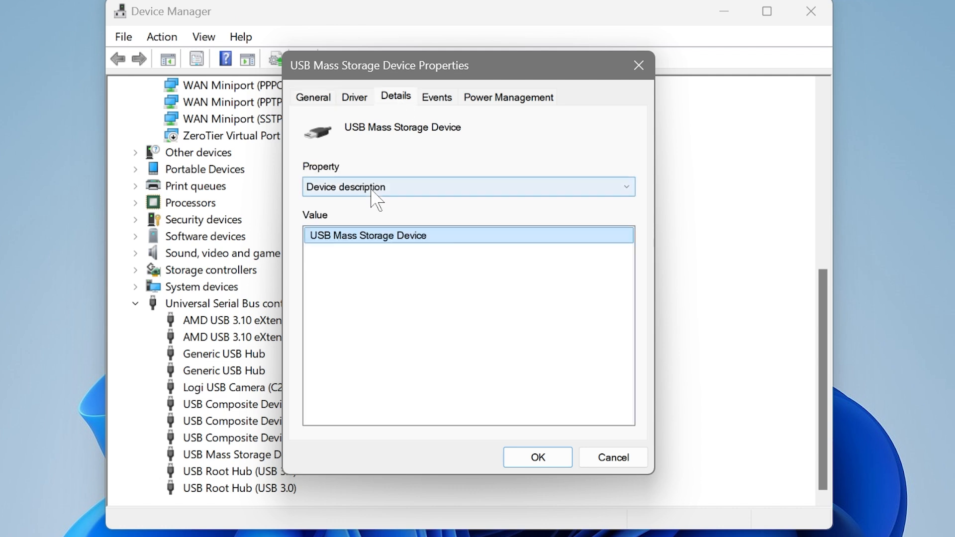
{"action": "left_click", "coordinate": [626, 187]}
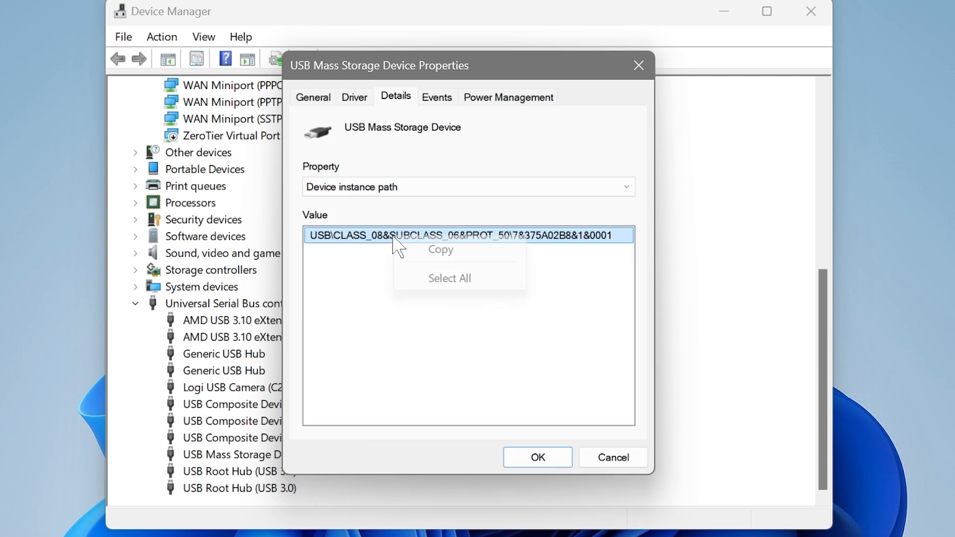
{"action": "left_click", "coordinate": [476, 242]}
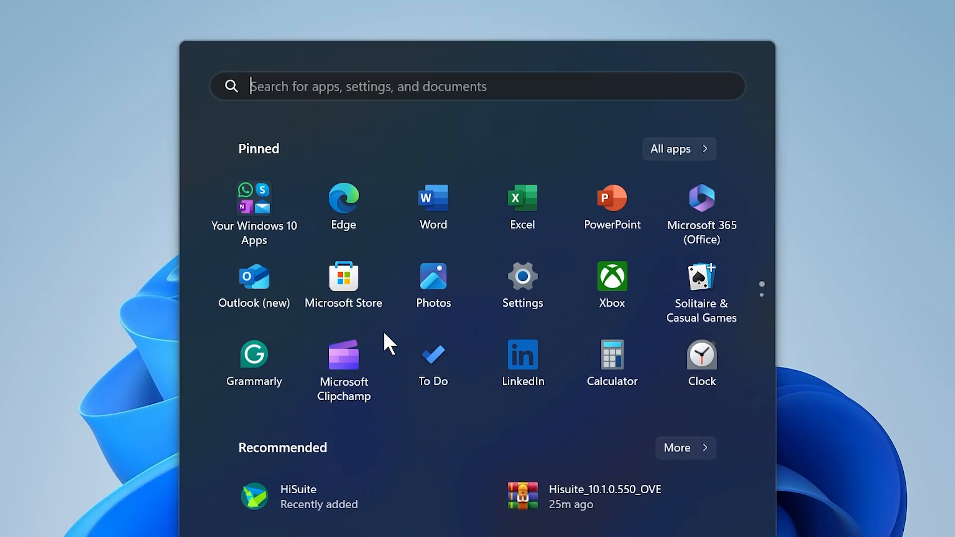
Launch regedit and select the HKEY_LOCAL_MACHINE\SYSTEM key
{"action": "type", "text": "regedi"}
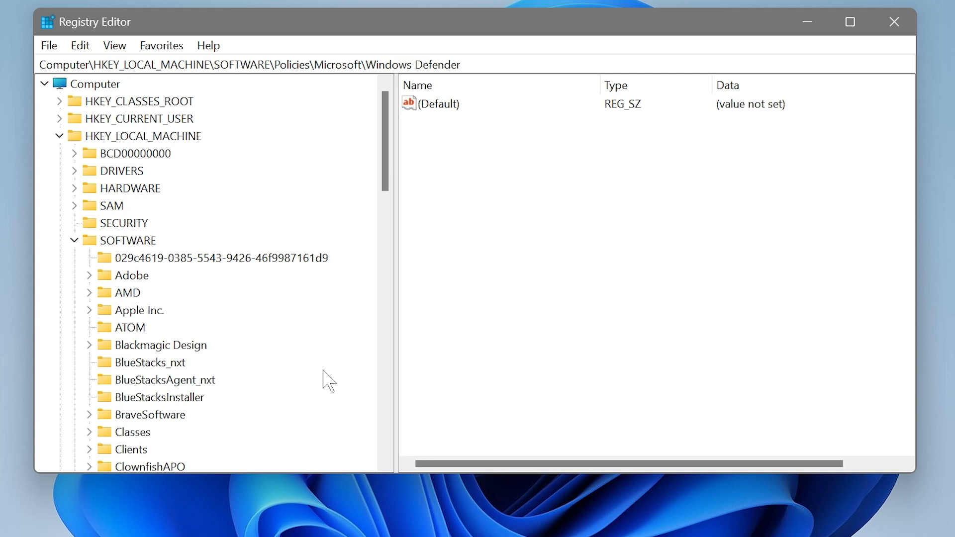
{"action": "left_click", "coordinate": [139, 135]}
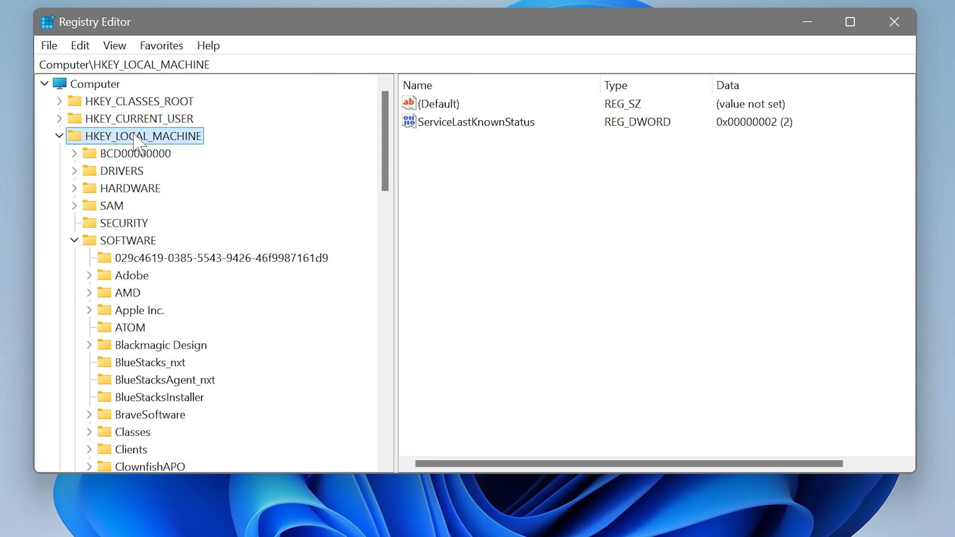
{"action": "left_click", "coordinate": [77, 240]}
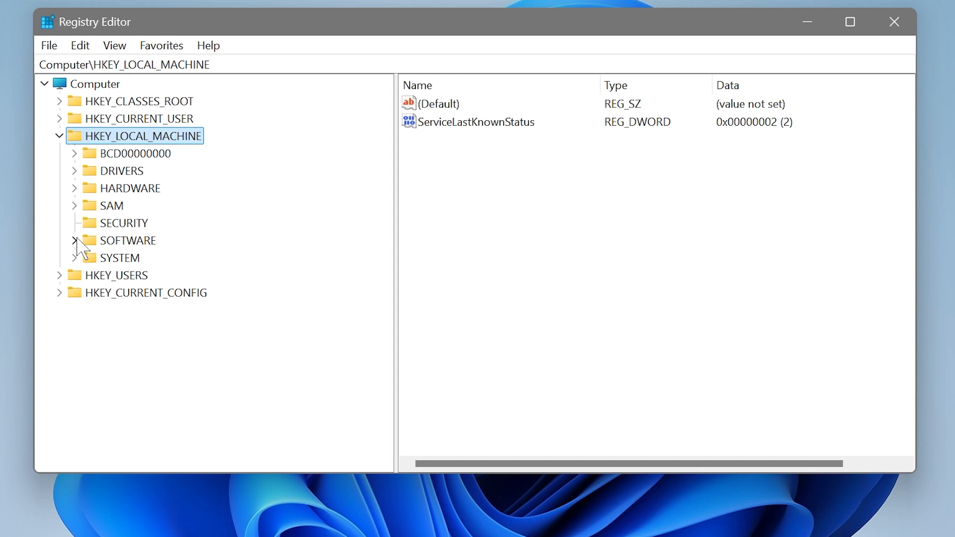
{"action": "left_click", "coordinate": [73, 258]}
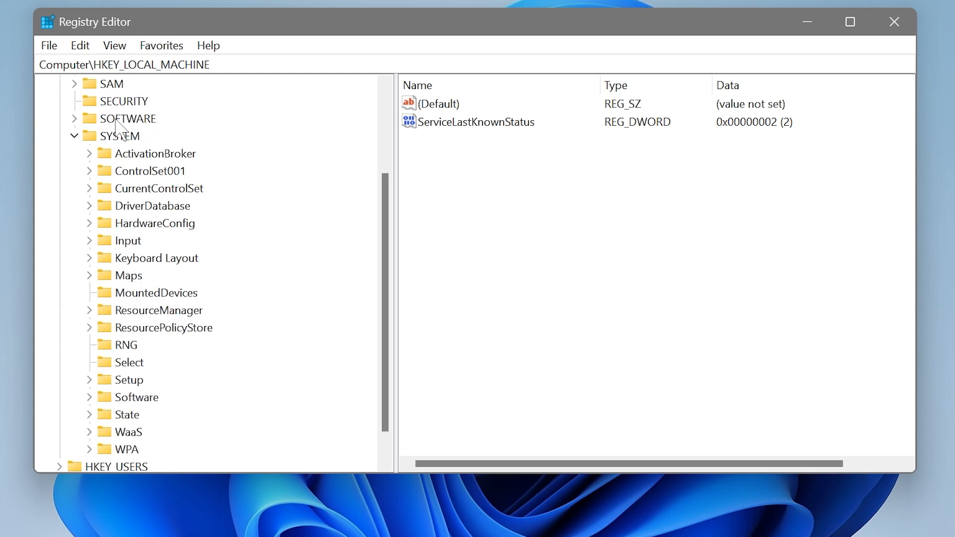
{"action": "left_click", "coordinate": [117, 135]}
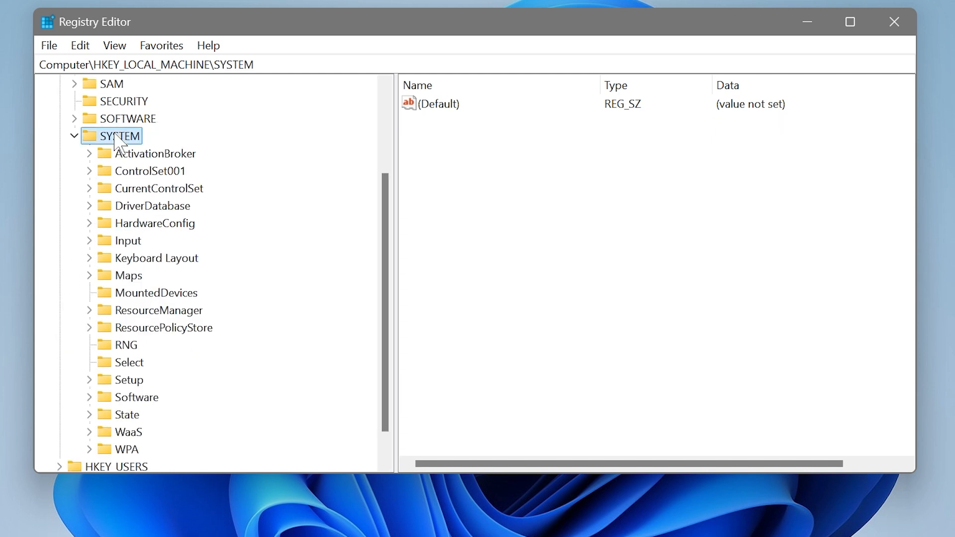
Navigate to CurrentControlSet\Enum and begin editing the key path
{"action": "left_click", "coordinate": [157, 188]}
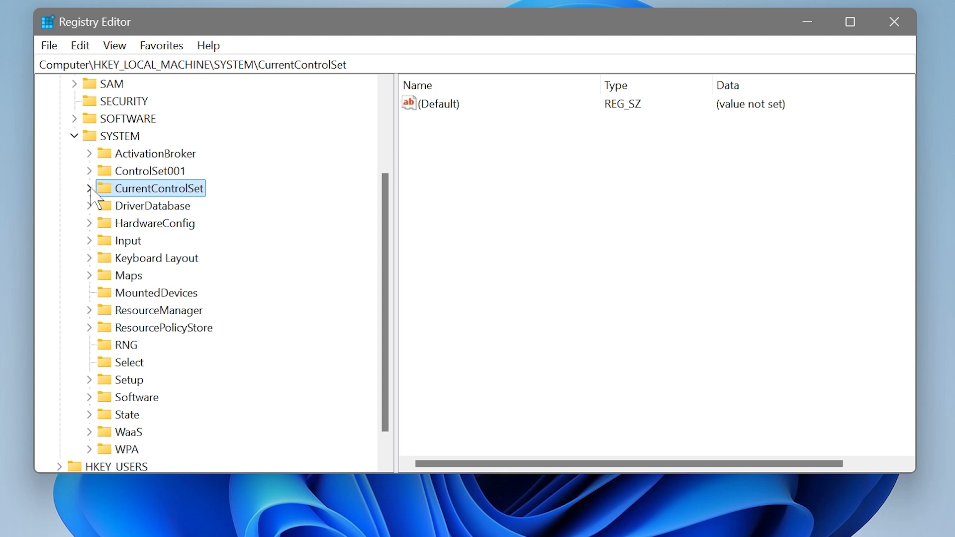
{"action": "left_click", "coordinate": [90, 189]}
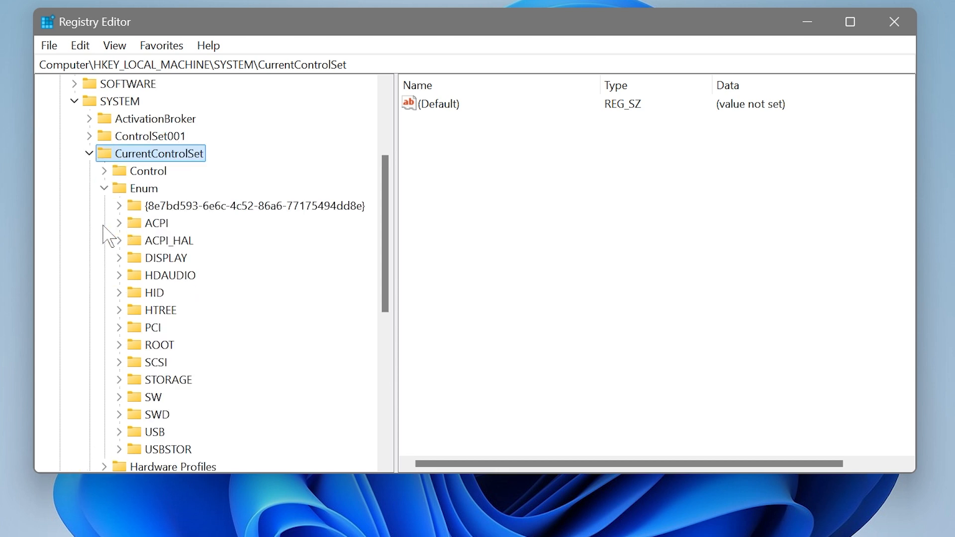
{"action": "left_click", "coordinate": [138, 188]}
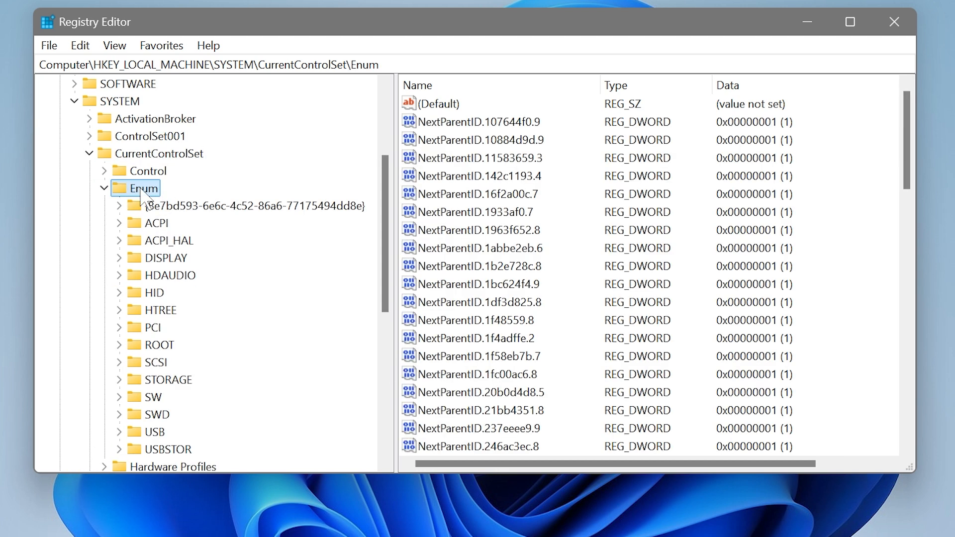
{"action": "left_click", "coordinate": [232, 65]}
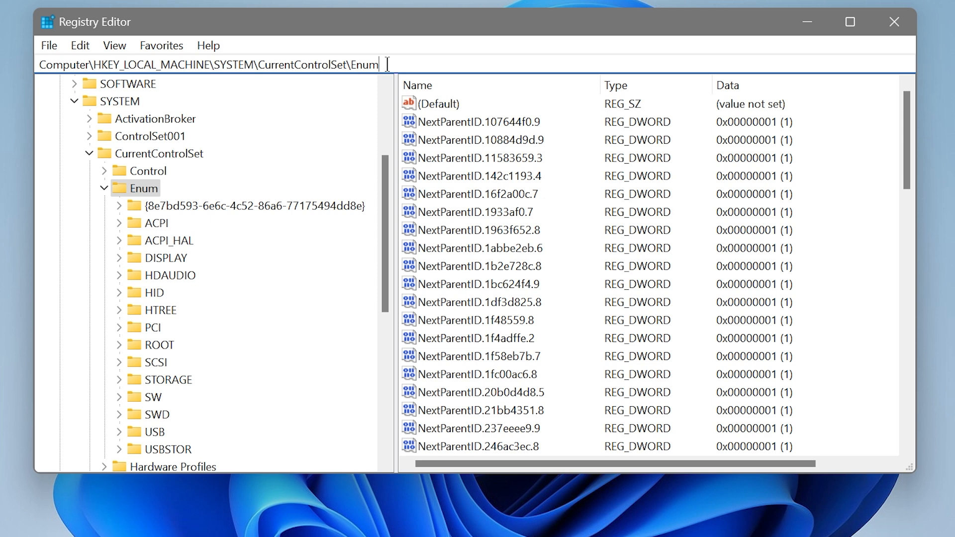
Go to Enum\USB\Class_08&Subclass_06&Prot_50\7&375a02b8&1&0001 and select its (Default) value
{"action": "type", "text": "\\"}
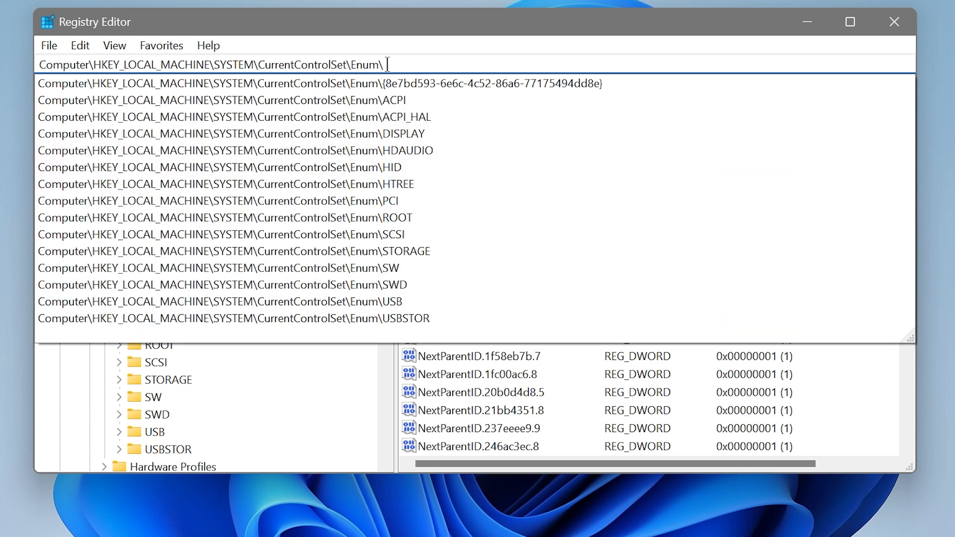
{"action": "right_click", "coordinate": [391, 64]}
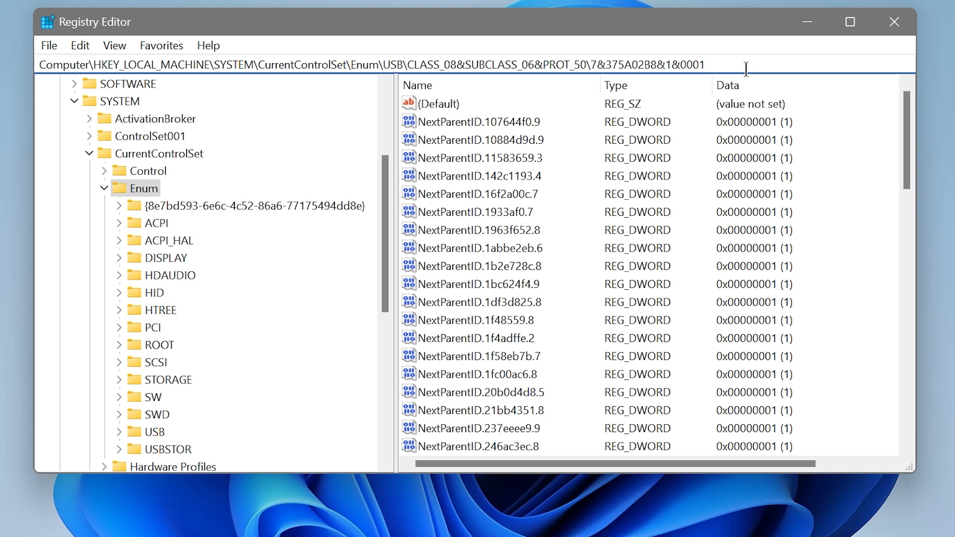
{"action": "left_click", "coordinate": [231, 136]}
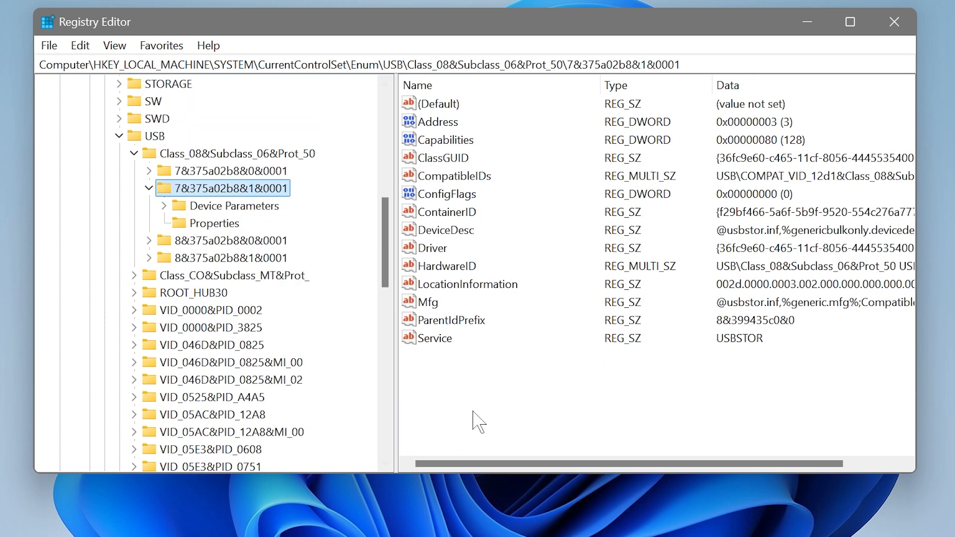
{"action": "left_click", "coordinate": [438, 104]}
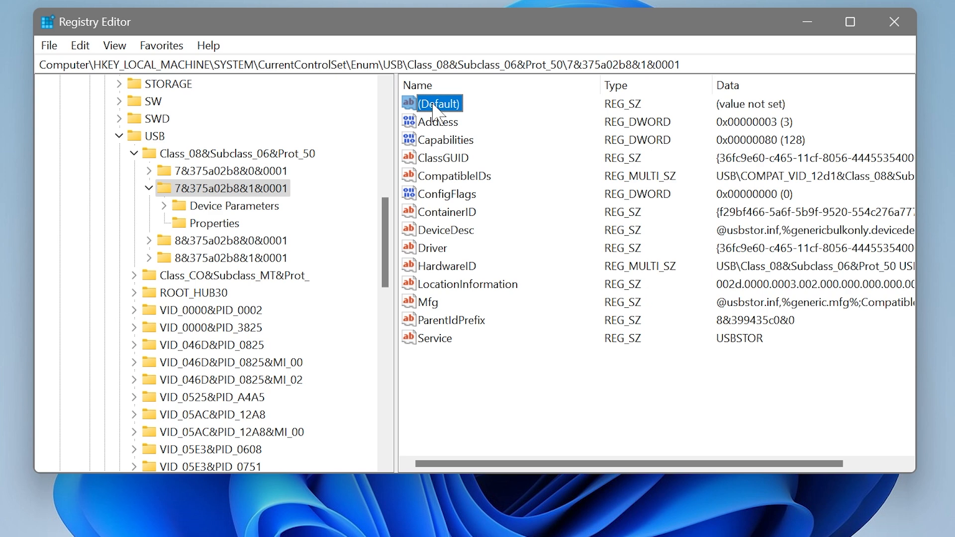
Set the device key's (Default) value data to 0
{"action": "double_click", "coordinate": [438, 104]}
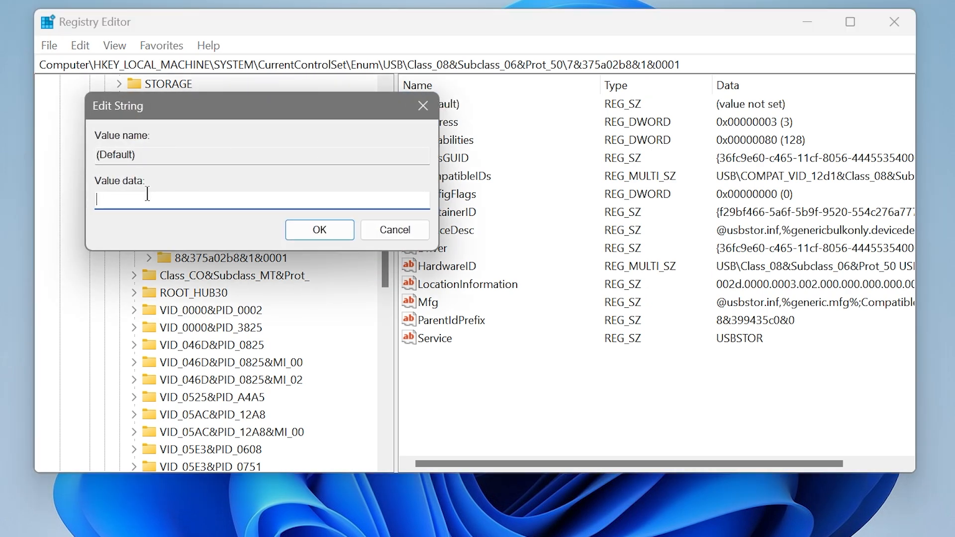
{"action": "type", "text": "0"}
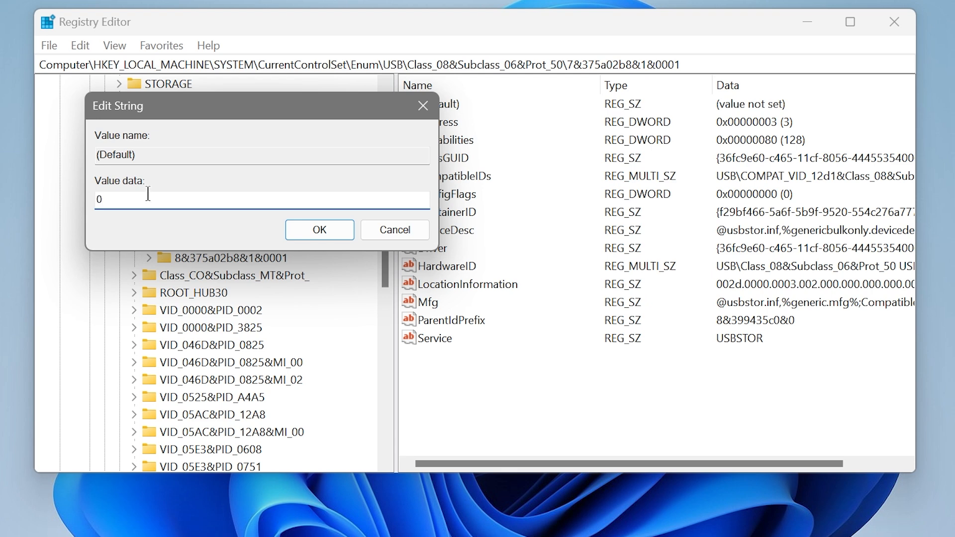
{"action": "left_click", "coordinate": [320, 229]}
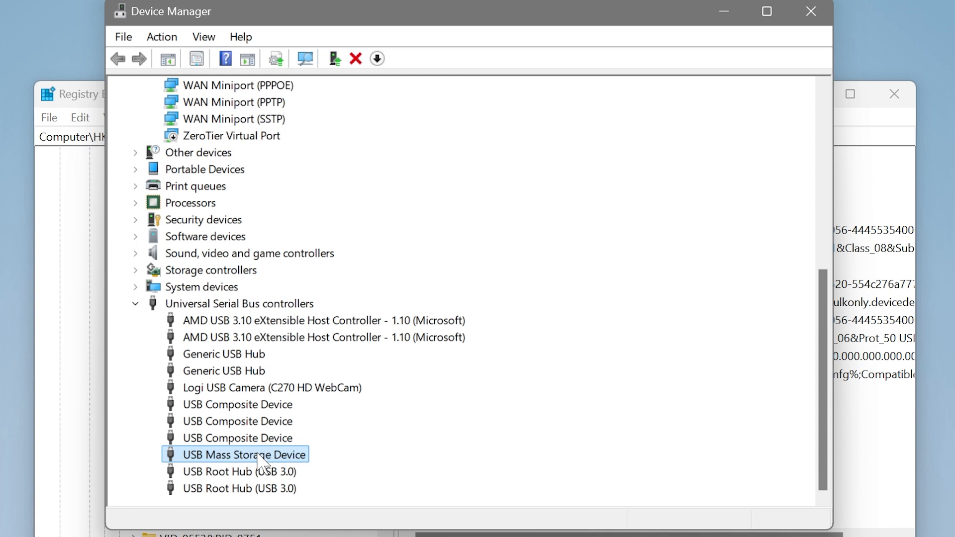
Bring up the USB Mass Storage Device's context menu to uninstall it
{"action": "right_click", "coordinate": [258, 454]}
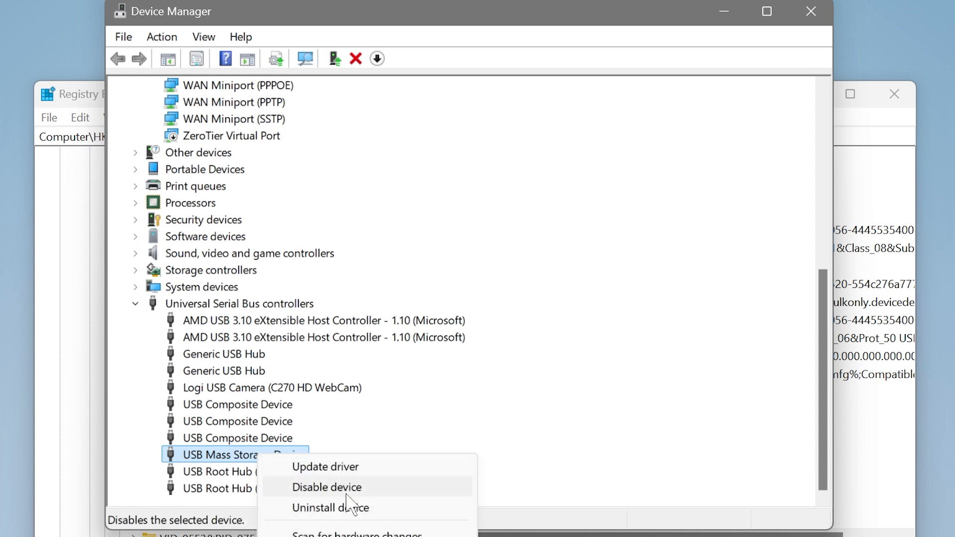
{"action": "mouse_move", "coordinate": [344, 515]}
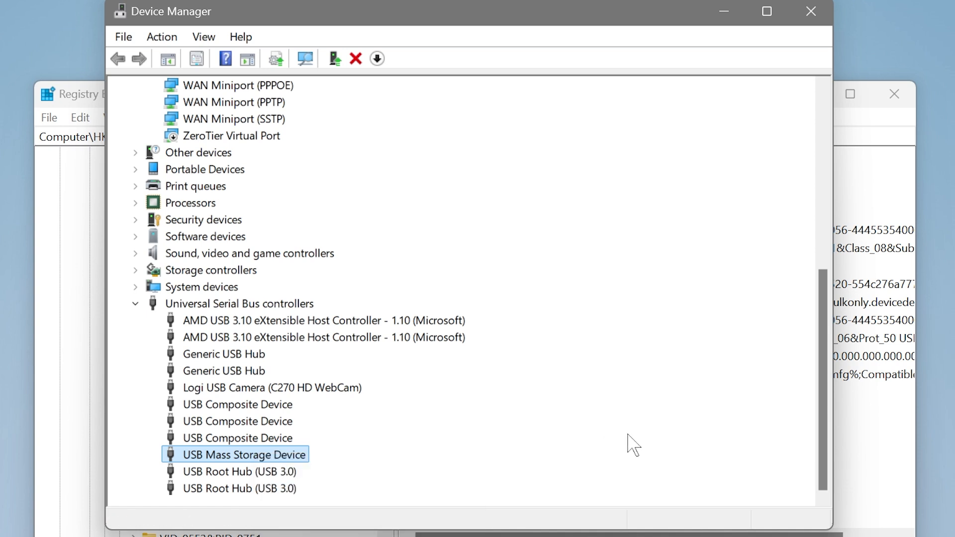
{"action": "mouse_move", "coordinate": [286, 474]}
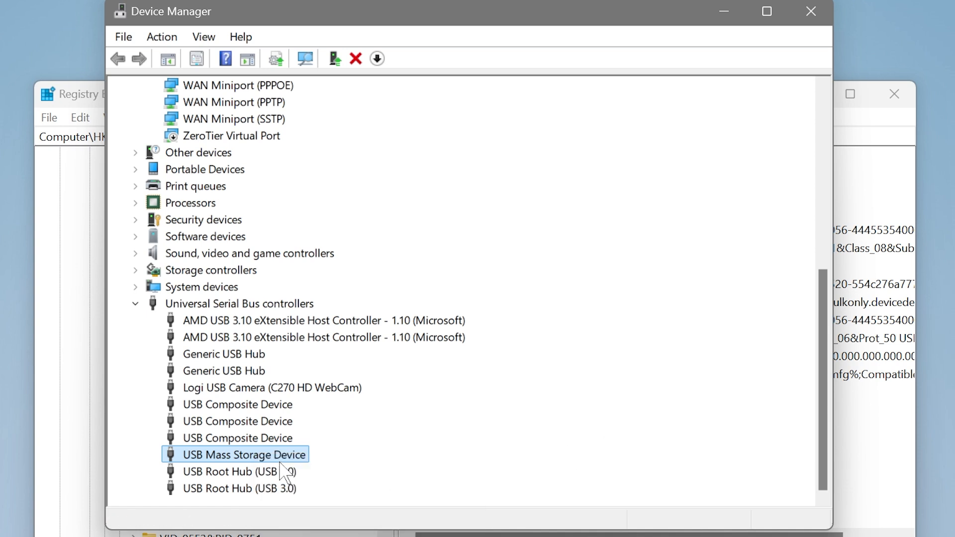
{"action": "mouse_move", "coordinate": [388, 442]}
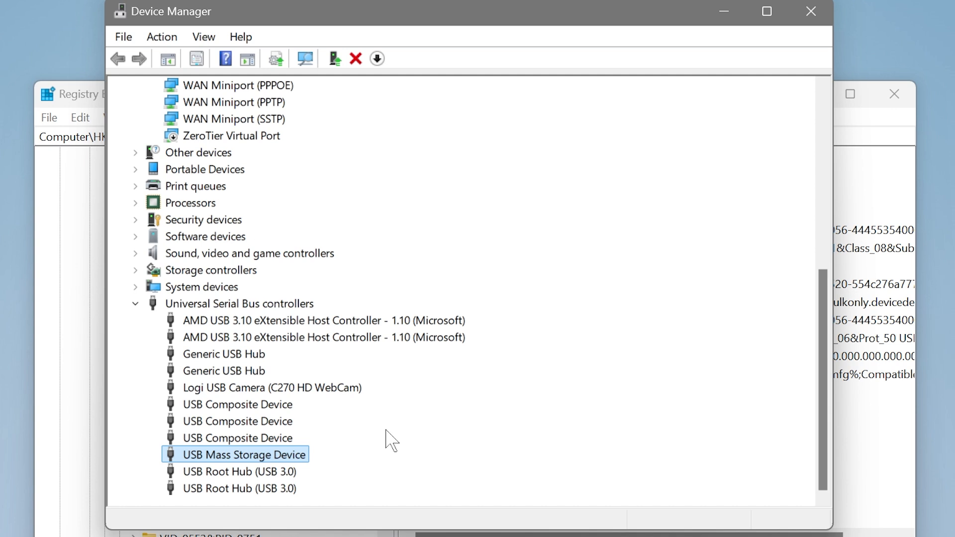
{"action": "mouse_move", "coordinate": [784, 52]}
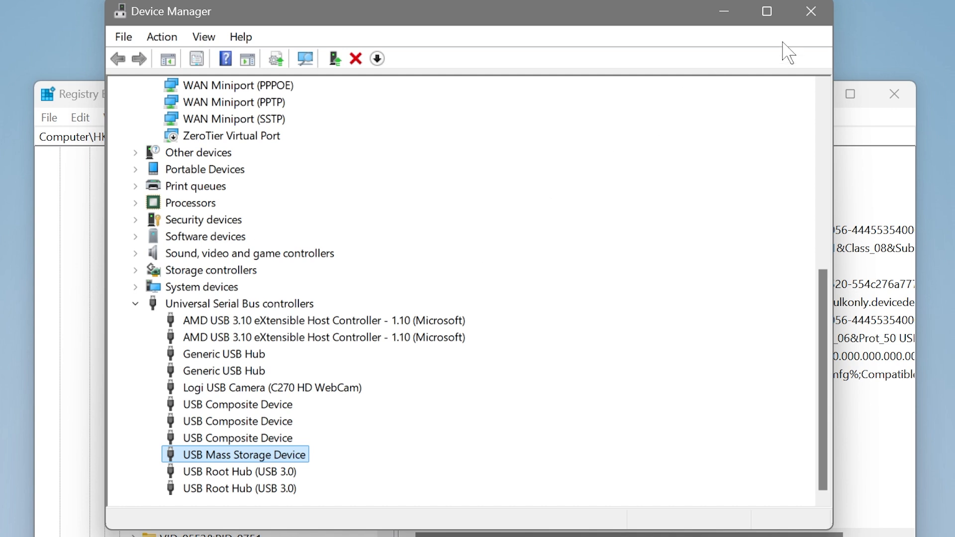